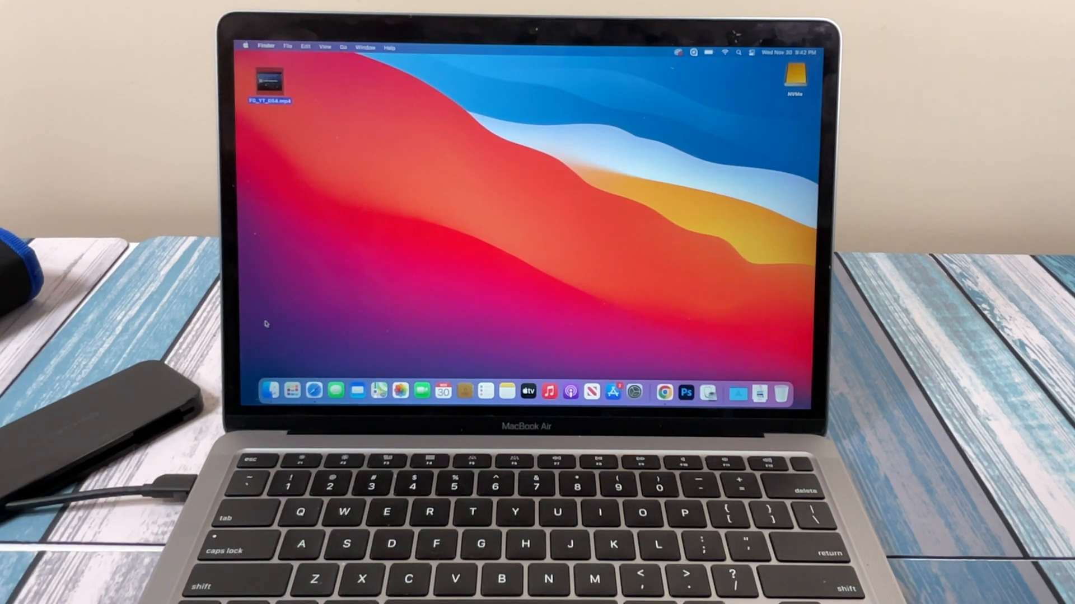
Open a new Finder window from the Dock showing Macintosh HD.
left_click(272, 392)
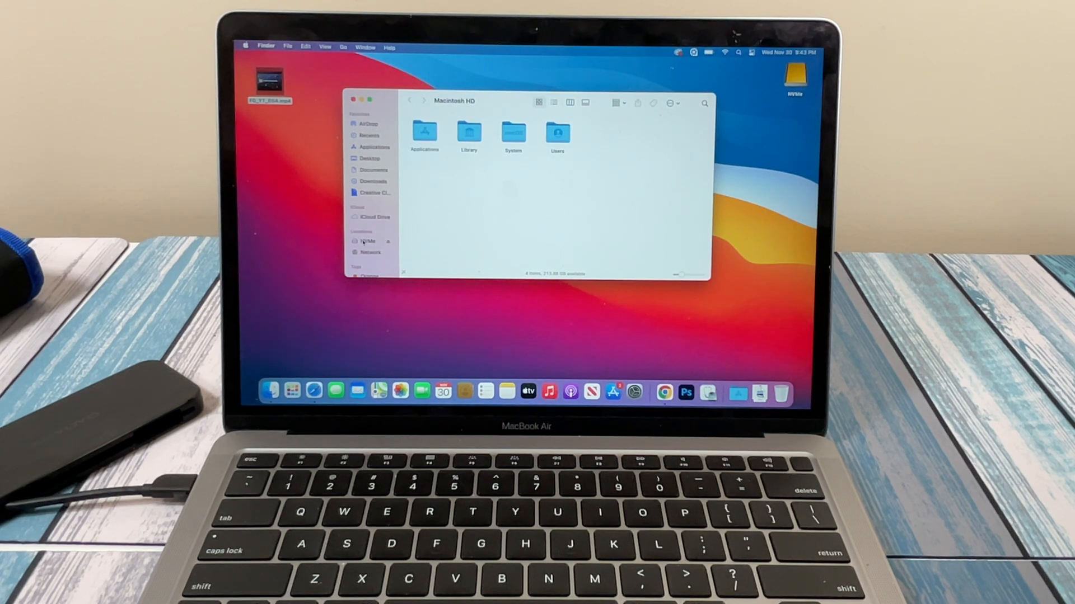
Show the NVMe drive's contents in the Finder window.
left_click(368, 240)
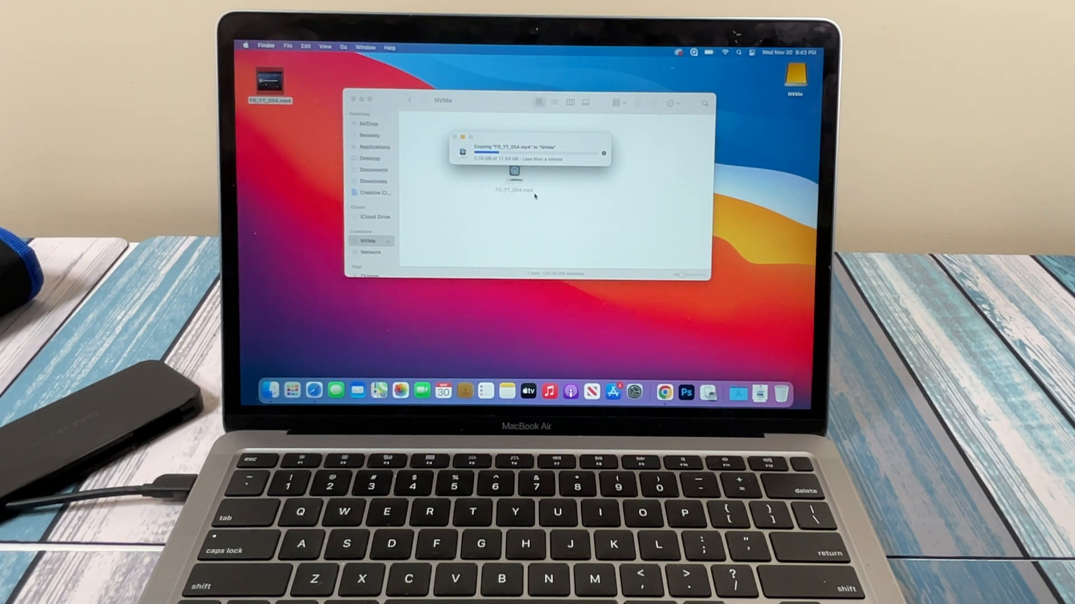
mouse_move(507, 185)
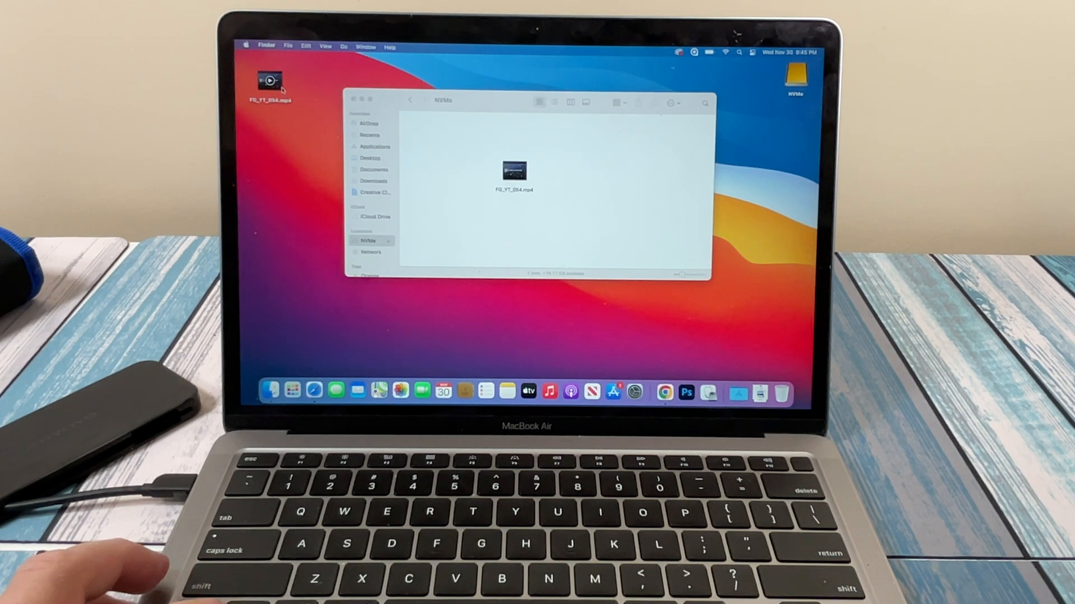
Bring up the desktop video's actions, then select the NVMe copy of the video.
right_click(269, 80)
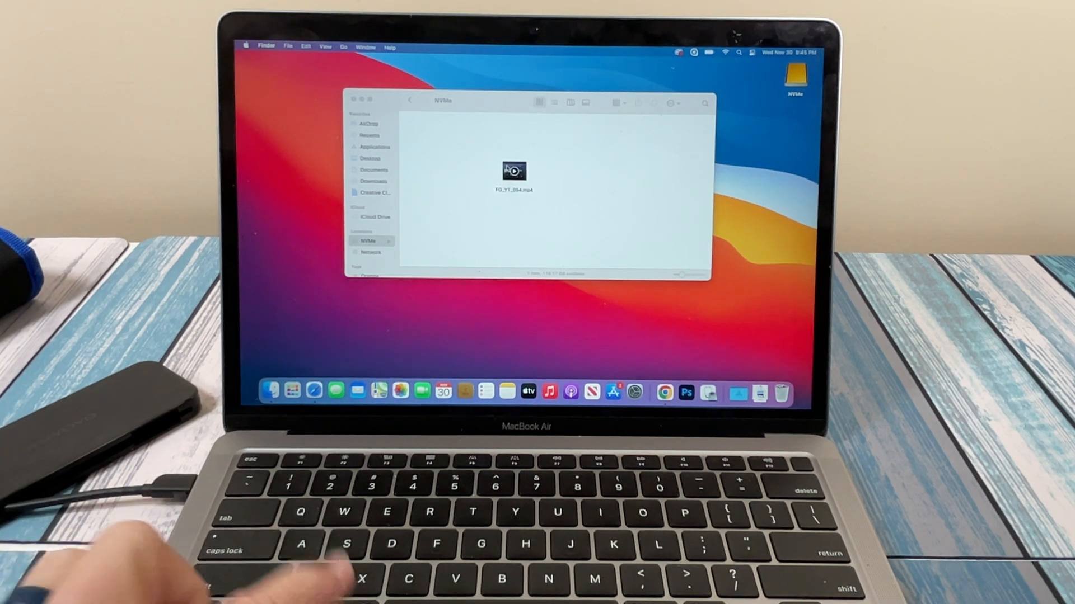
left_click(513, 171)
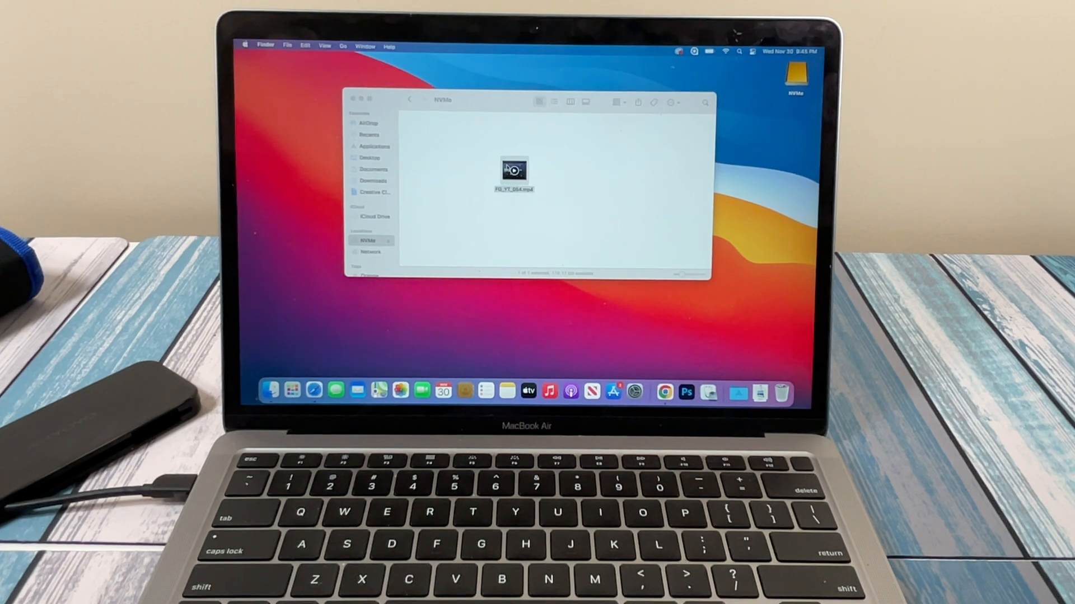
double_click(513, 169)
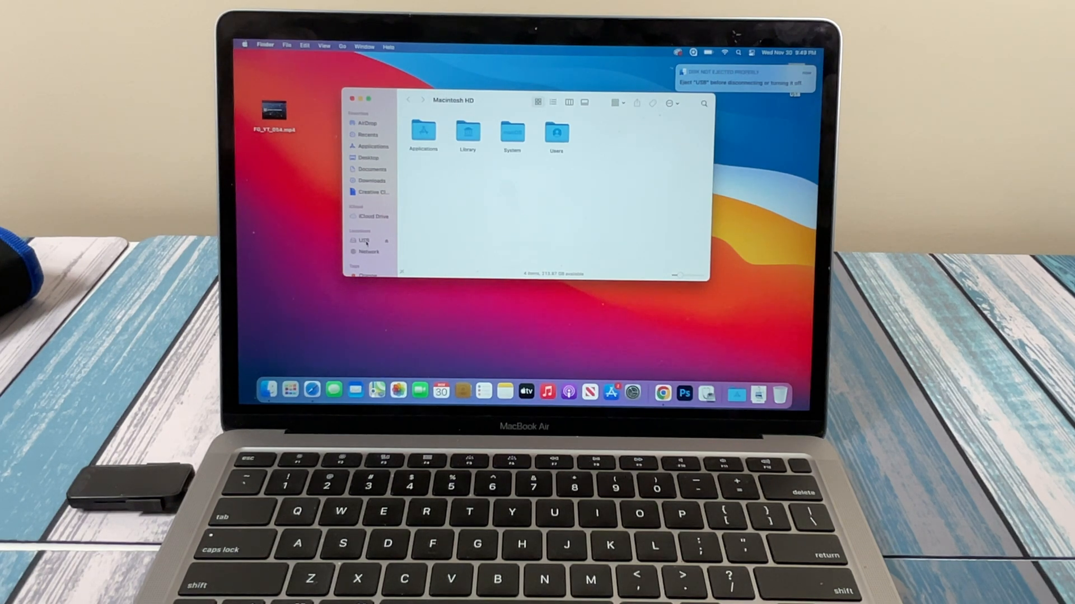
Show the USB thumb drive's contents in the Finder window.
left_click(364, 242)
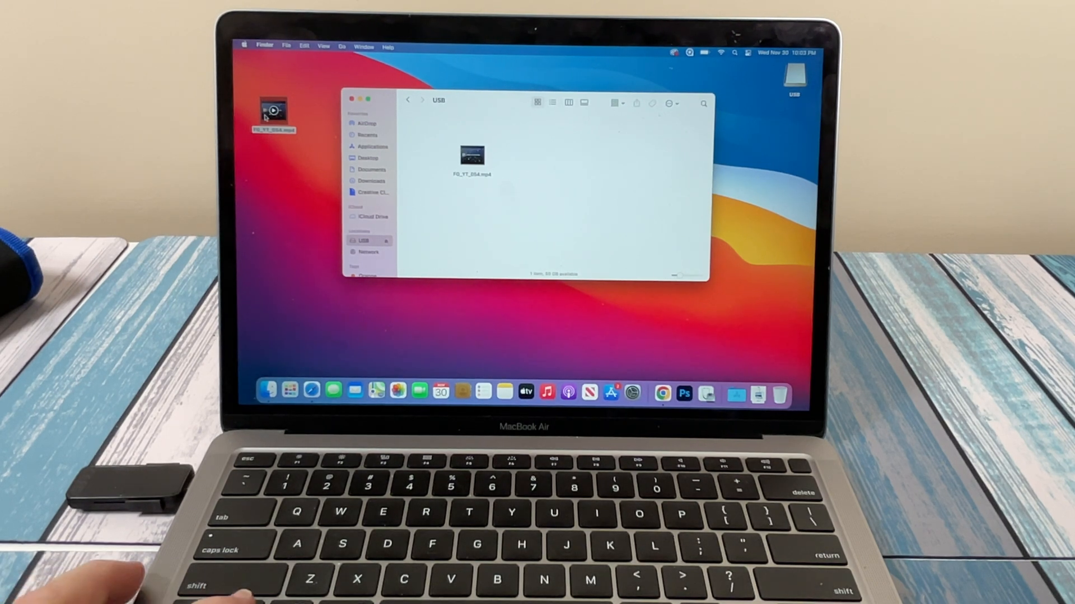
Move the desktop video to the Trash and select the USB drive's video.
right_click(273, 112)
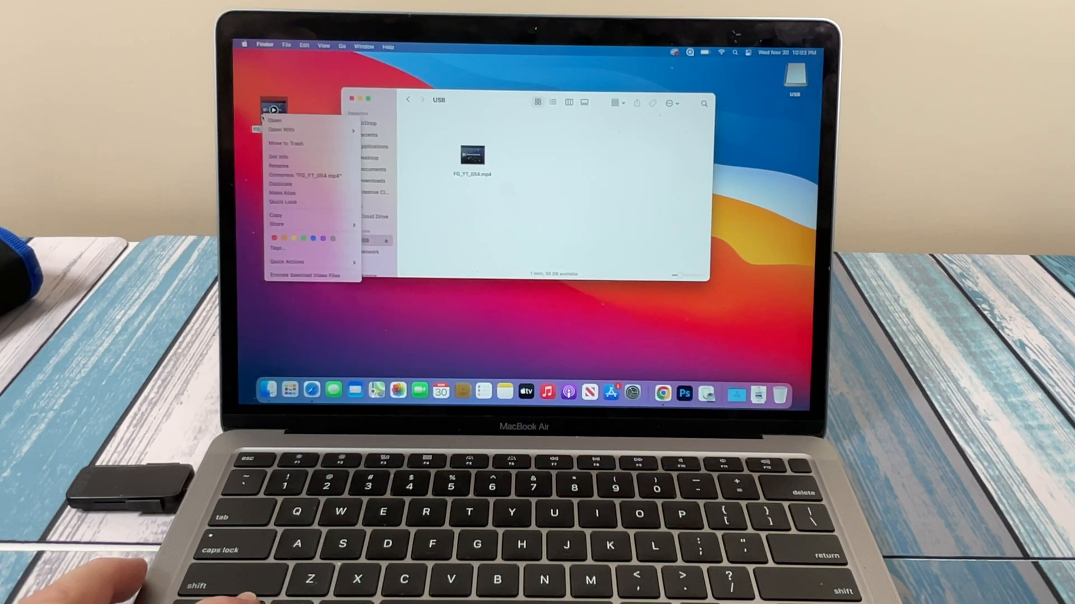
left_click(284, 147)
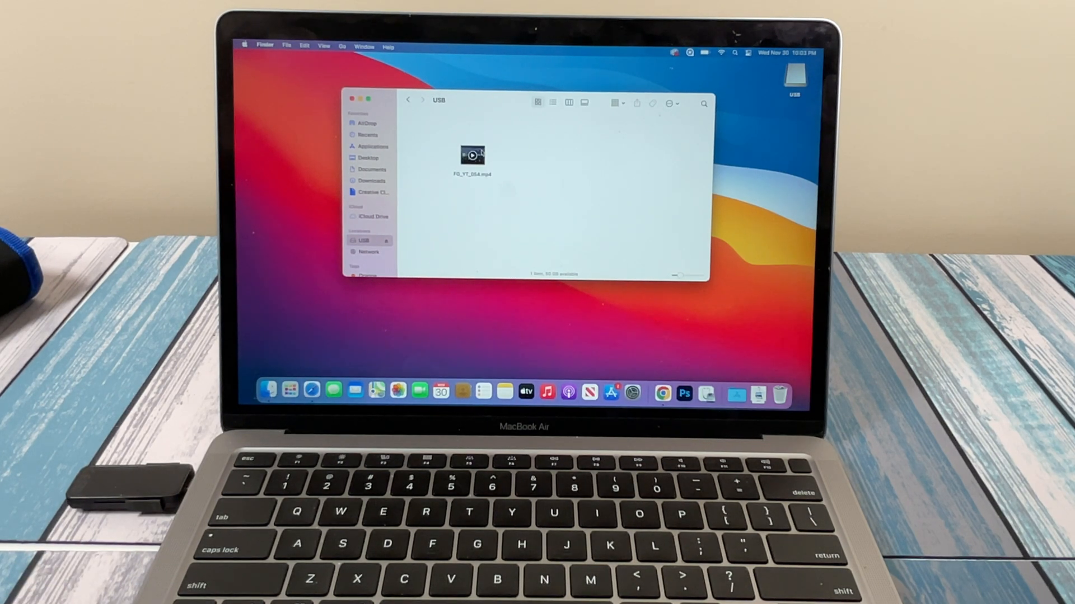
left_click(471, 156)
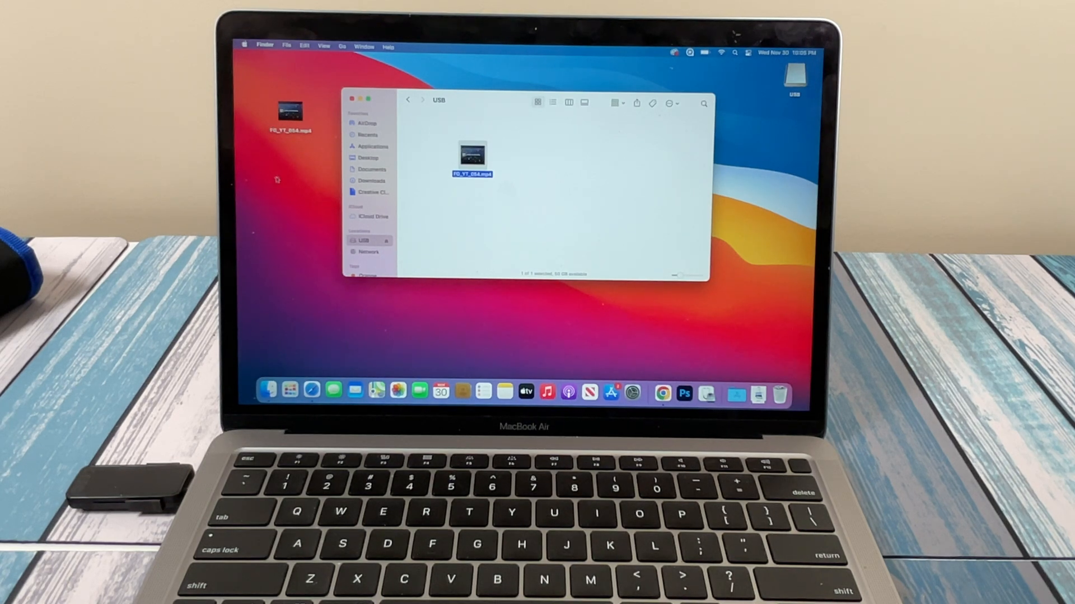
mouse_move(461, 214)
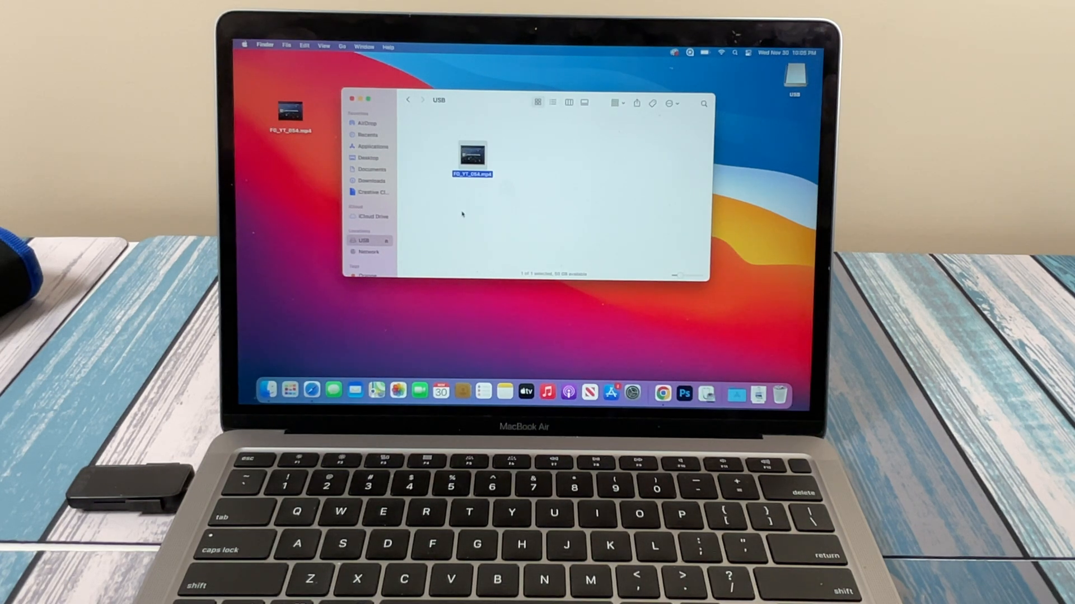